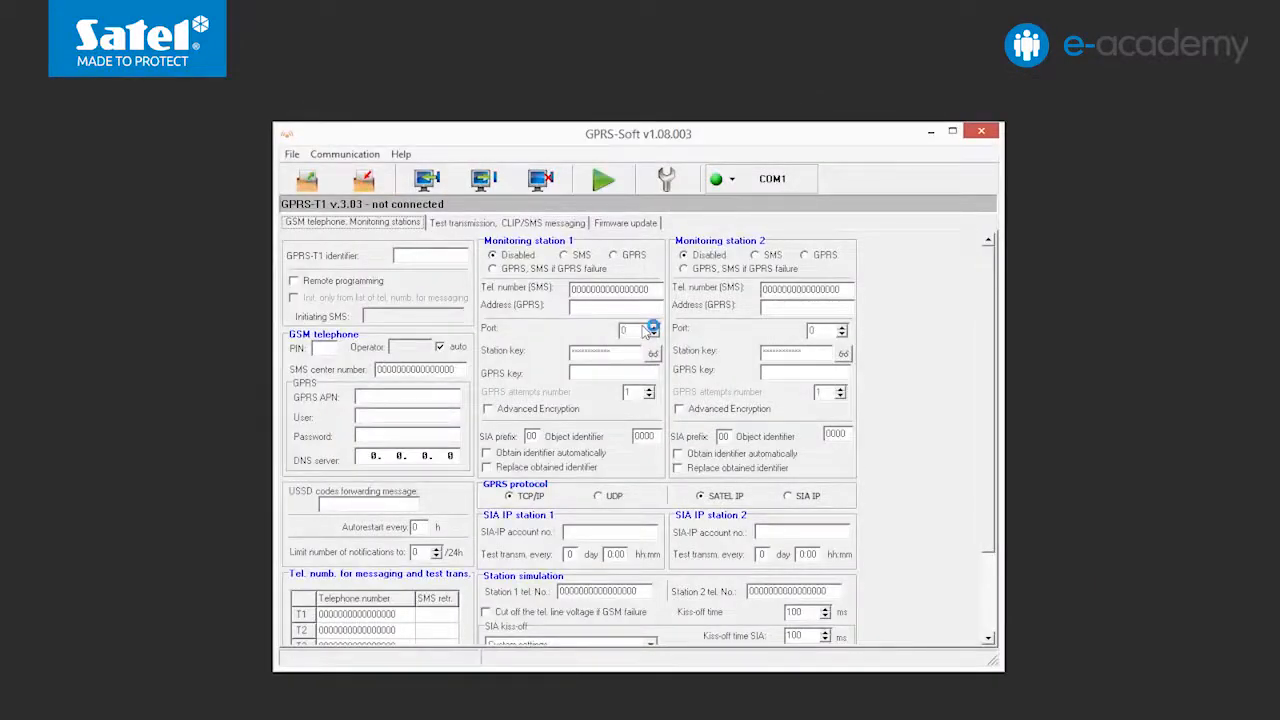
Set the RS-232 connection port to COM4 in Communication Configuration.
{"action": "left_click", "coordinate": [344, 154]}
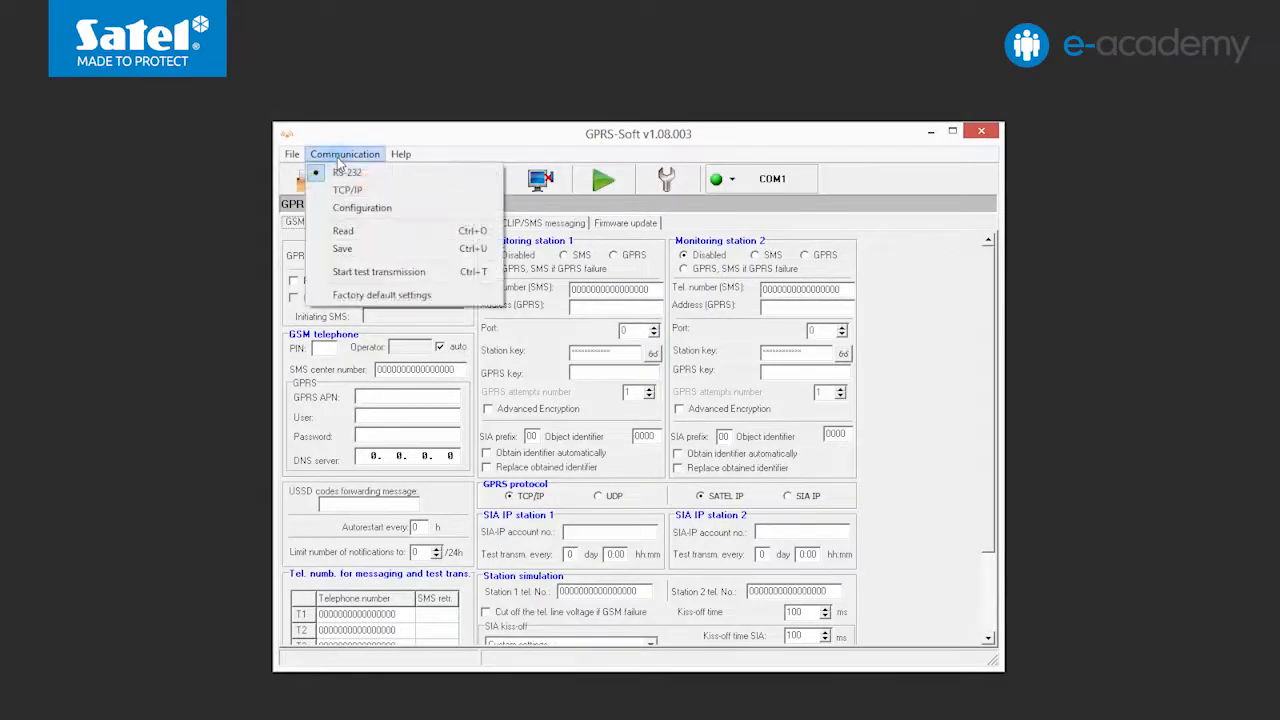
{"action": "left_click", "coordinate": [361, 207]}
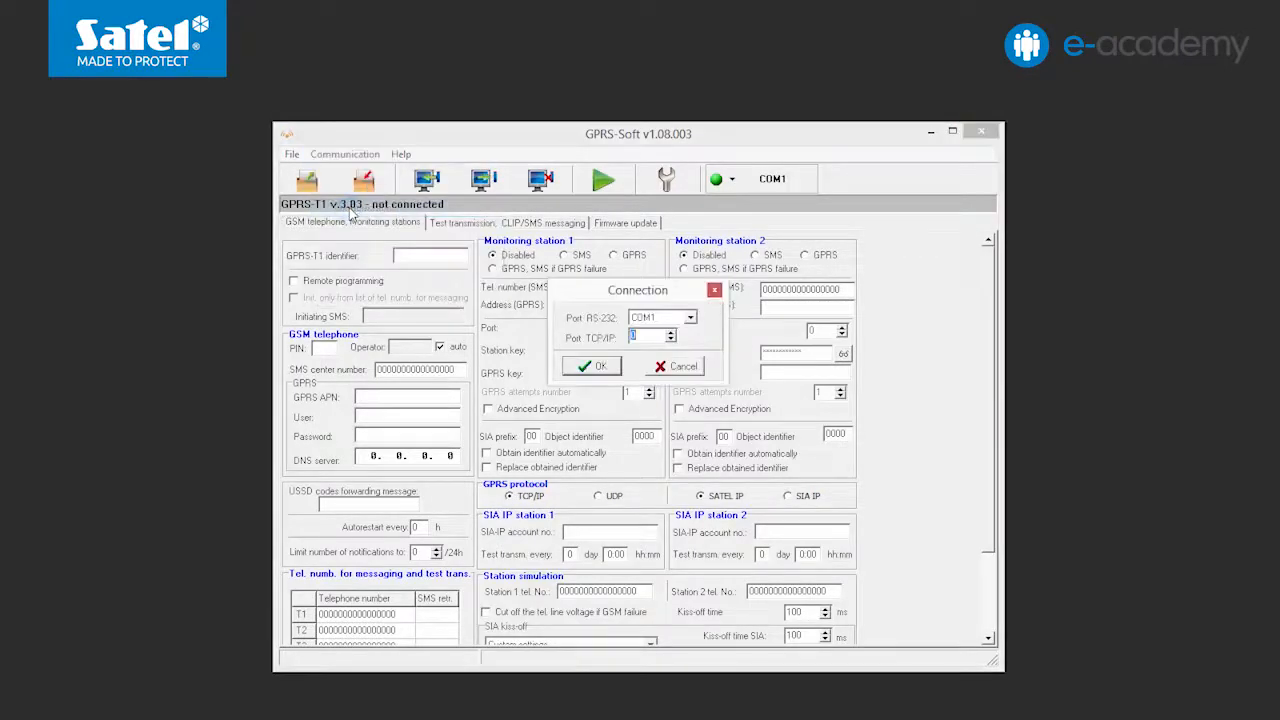
{"action": "left_click", "coordinate": [689, 317]}
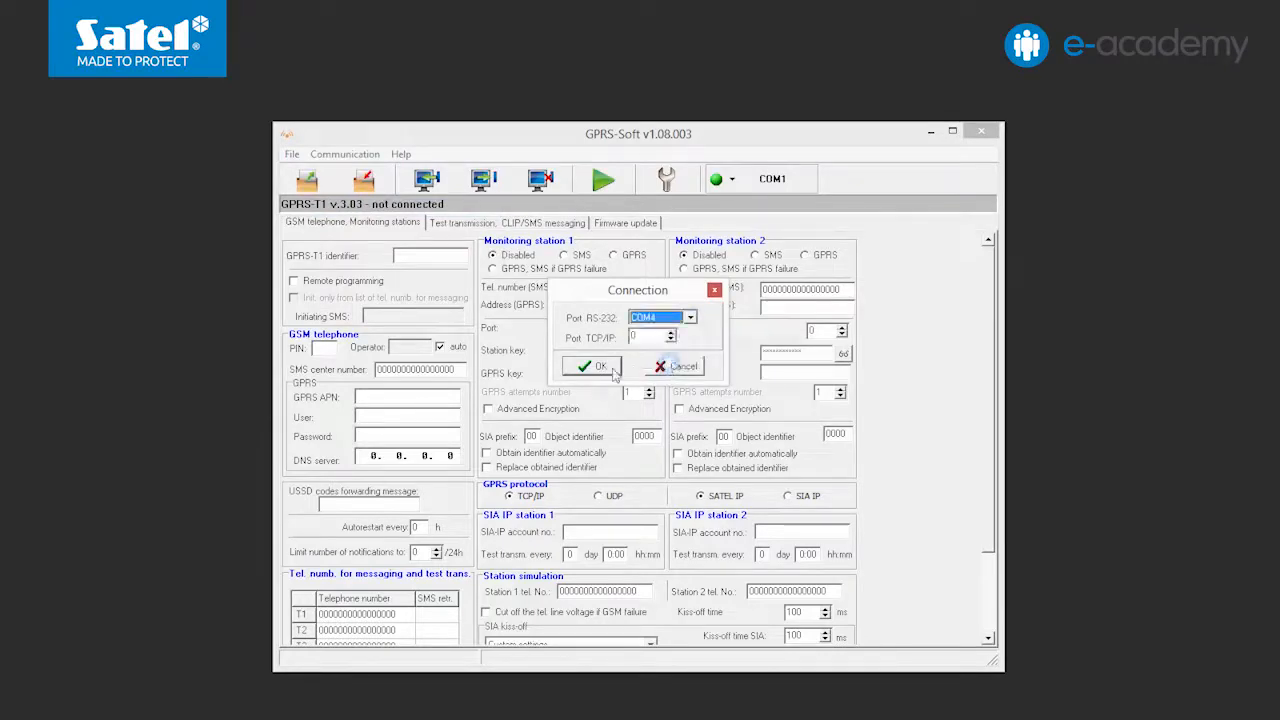
{"action": "left_click", "coordinate": [590, 366]}
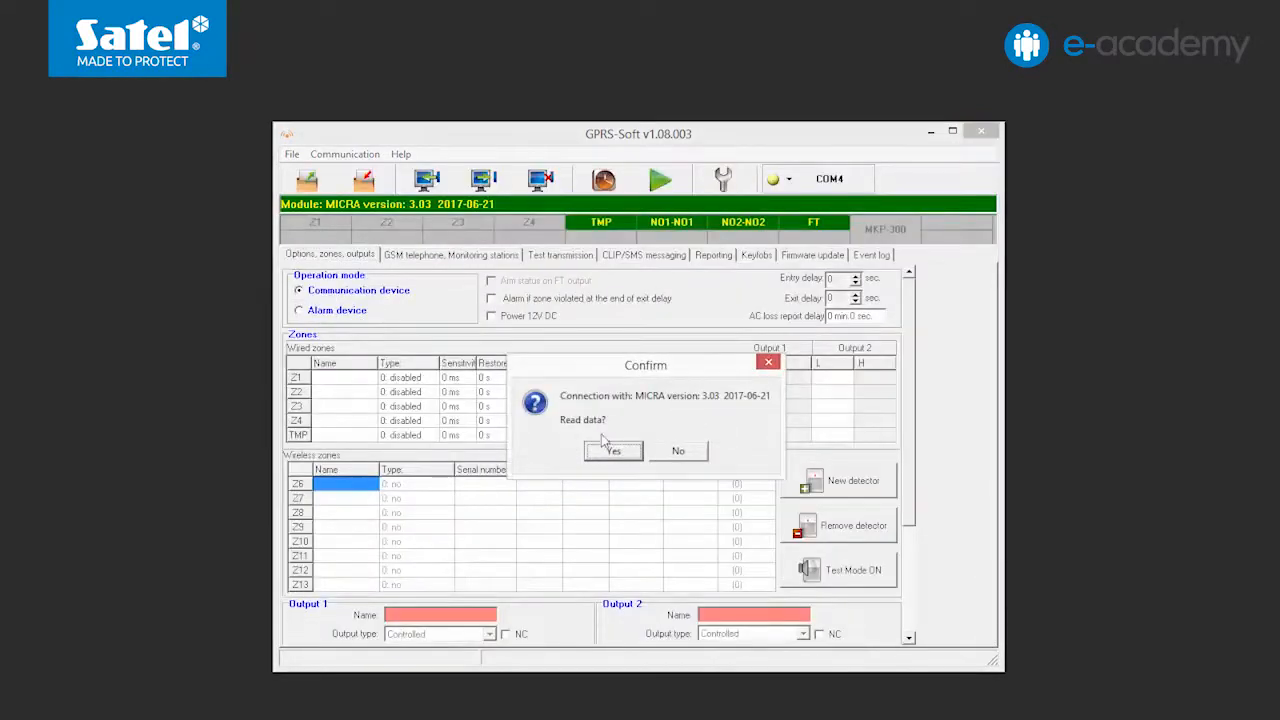
Connect to the MICRA module and confirm reading its stored data.
{"action": "left_click", "coordinate": [613, 451]}
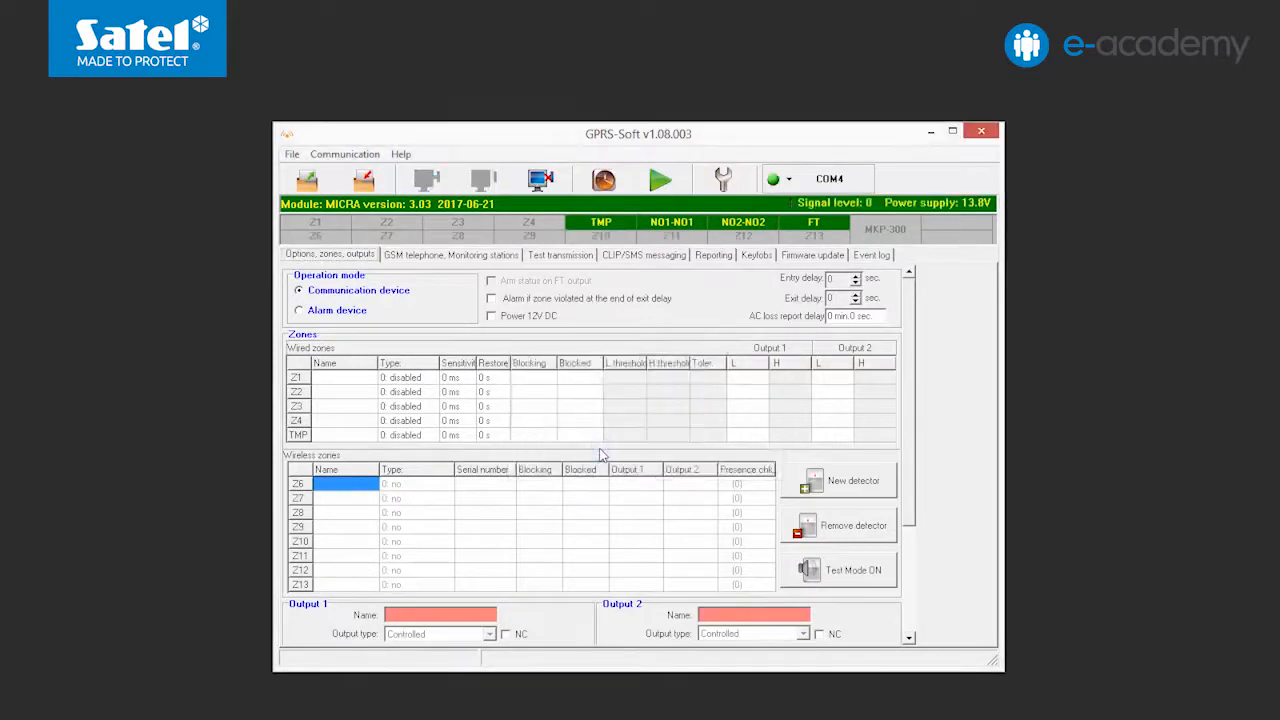
{"action": "left_click", "coordinate": [299, 310]}
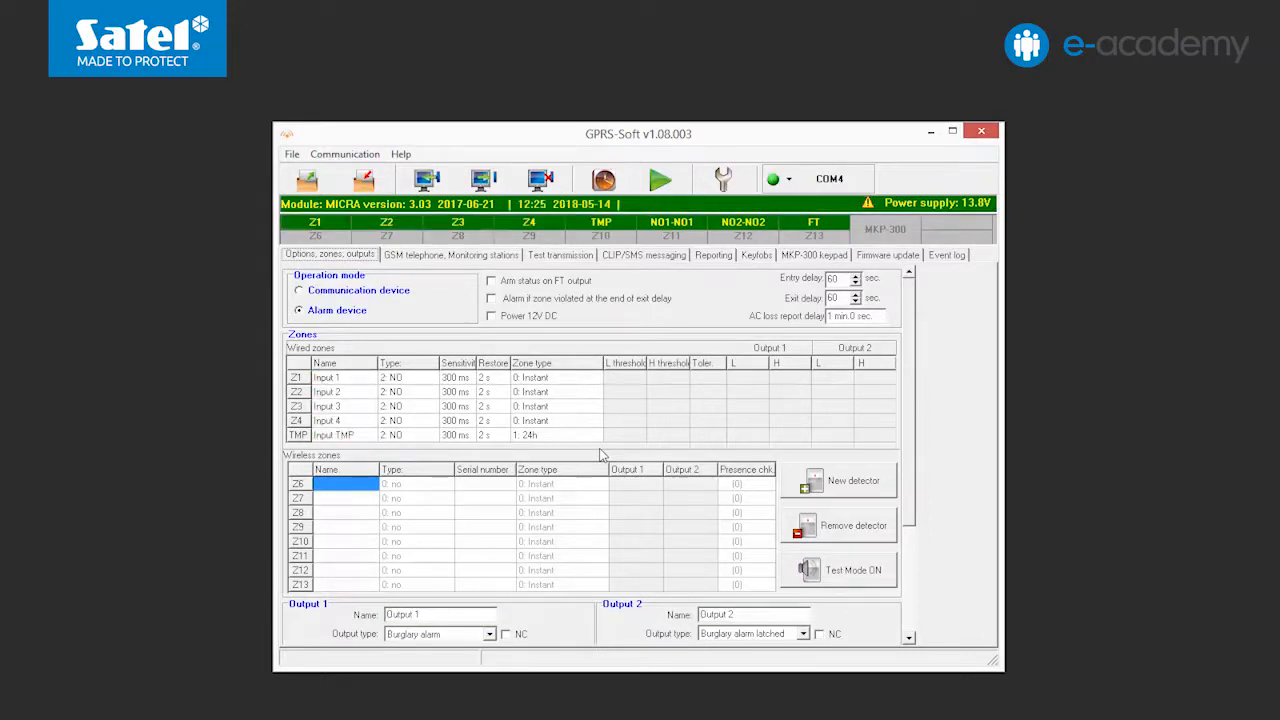
{"action": "mouse_move", "coordinate": [478, 305]}
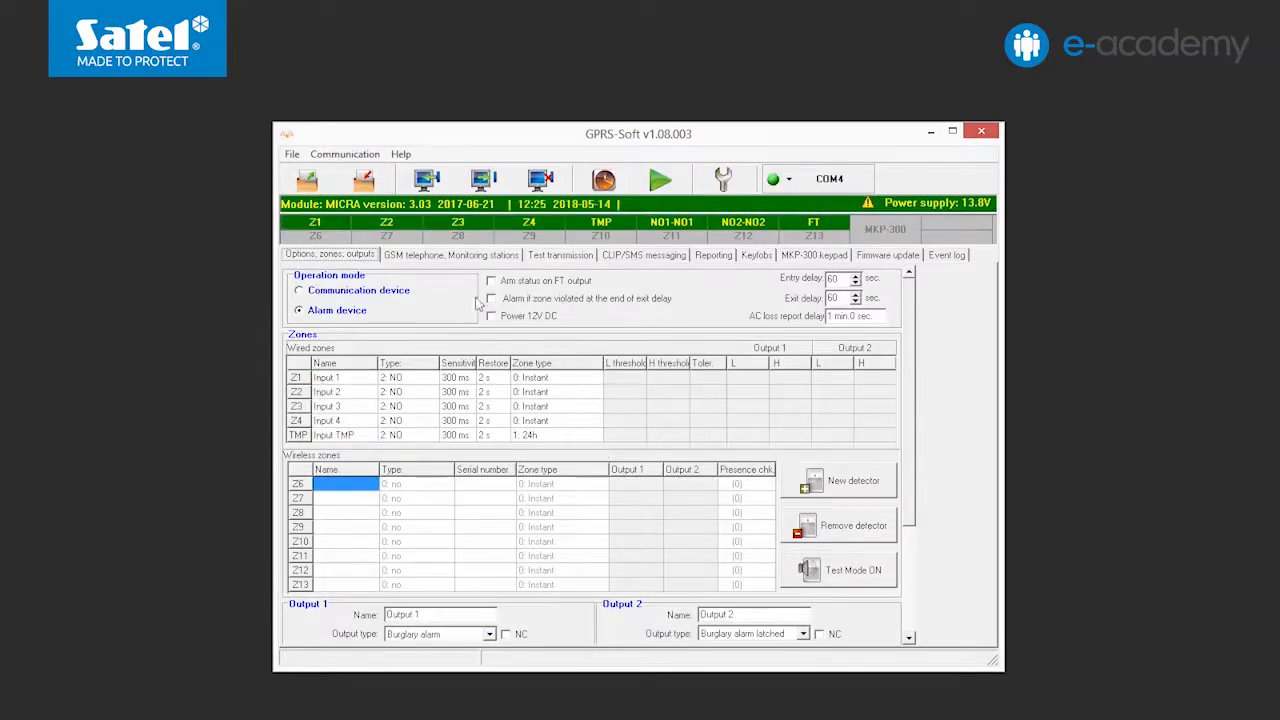
{"action": "left_click", "coordinate": [451, 254]}
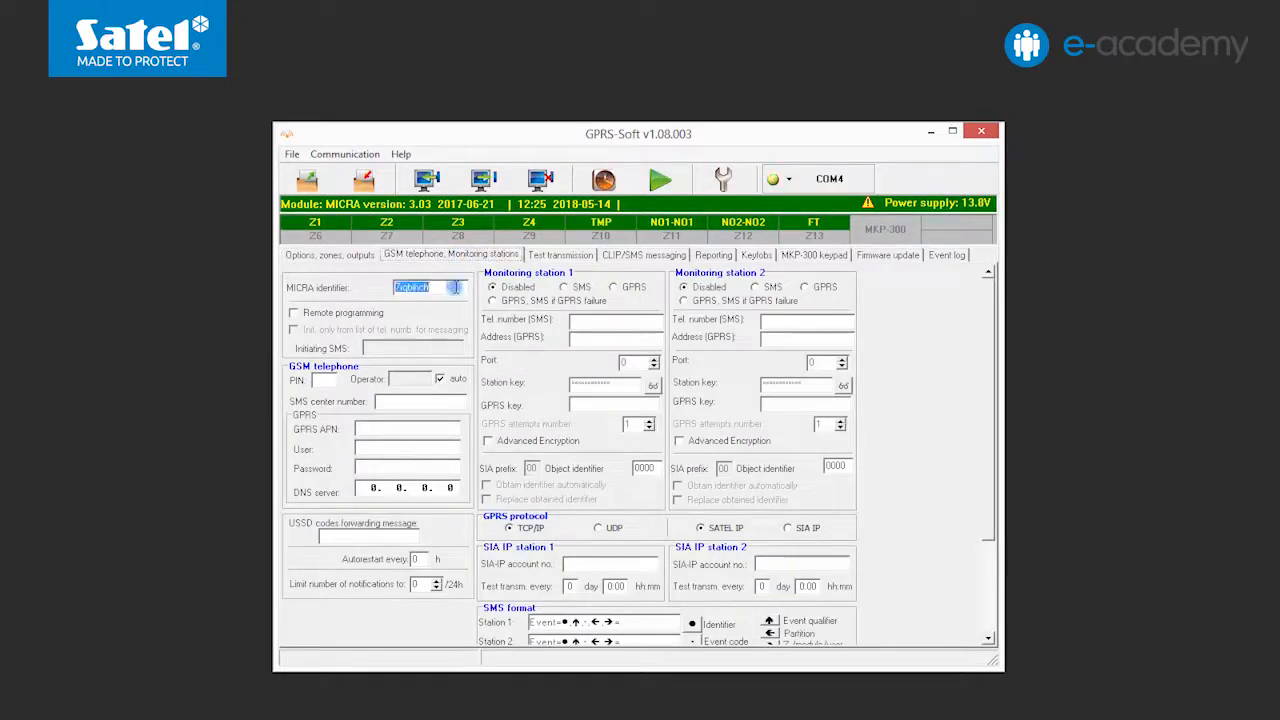
{"action": "type", "text": "MICRA"}
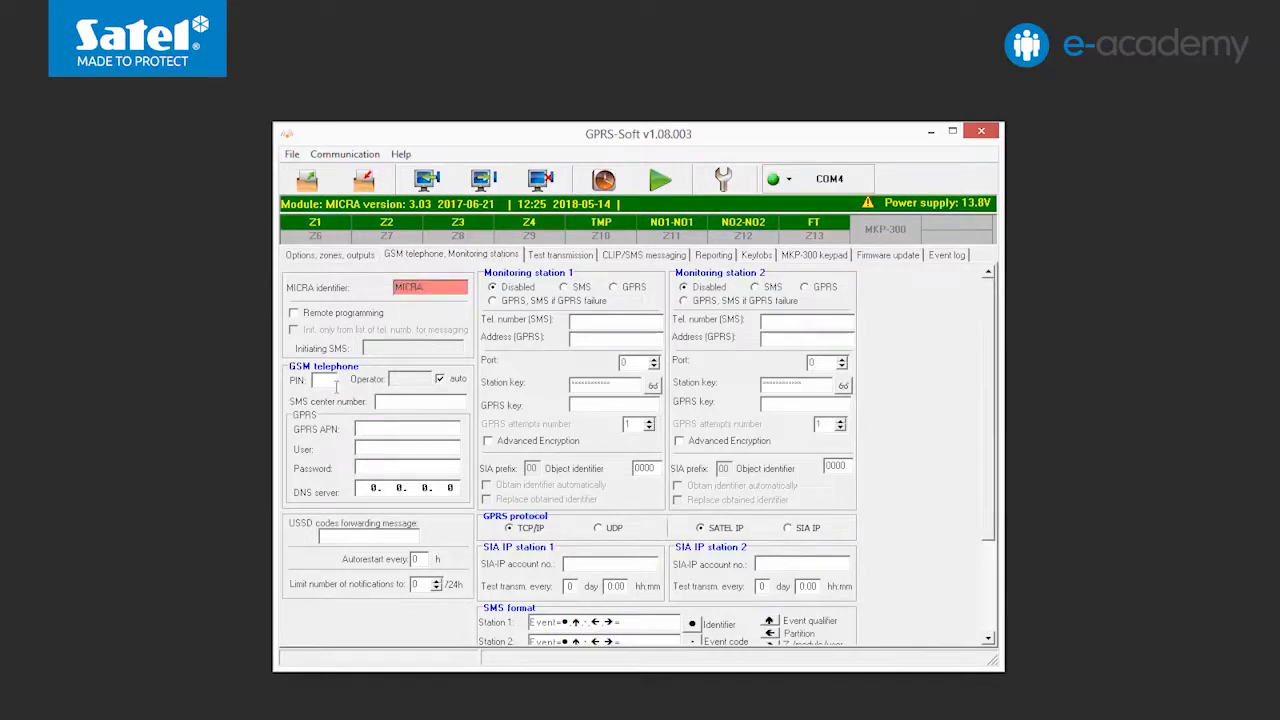
{"action": "left_click", "coordinate": [330, 380]}
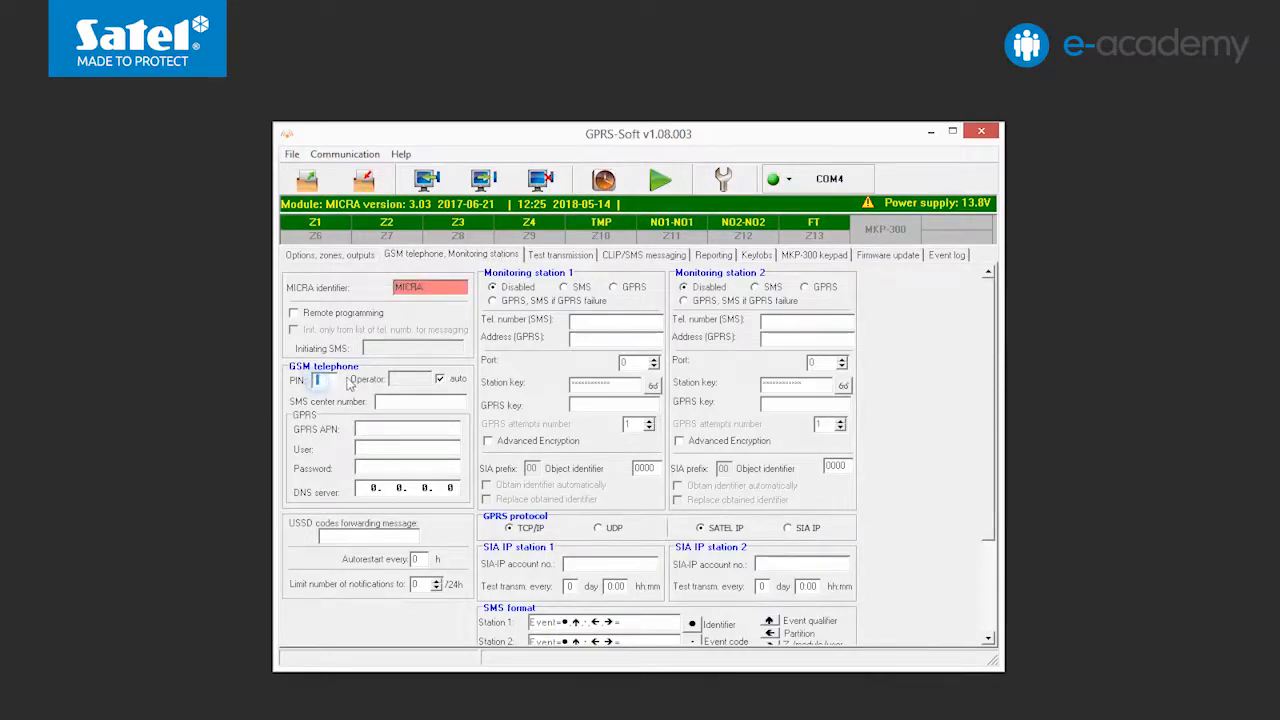
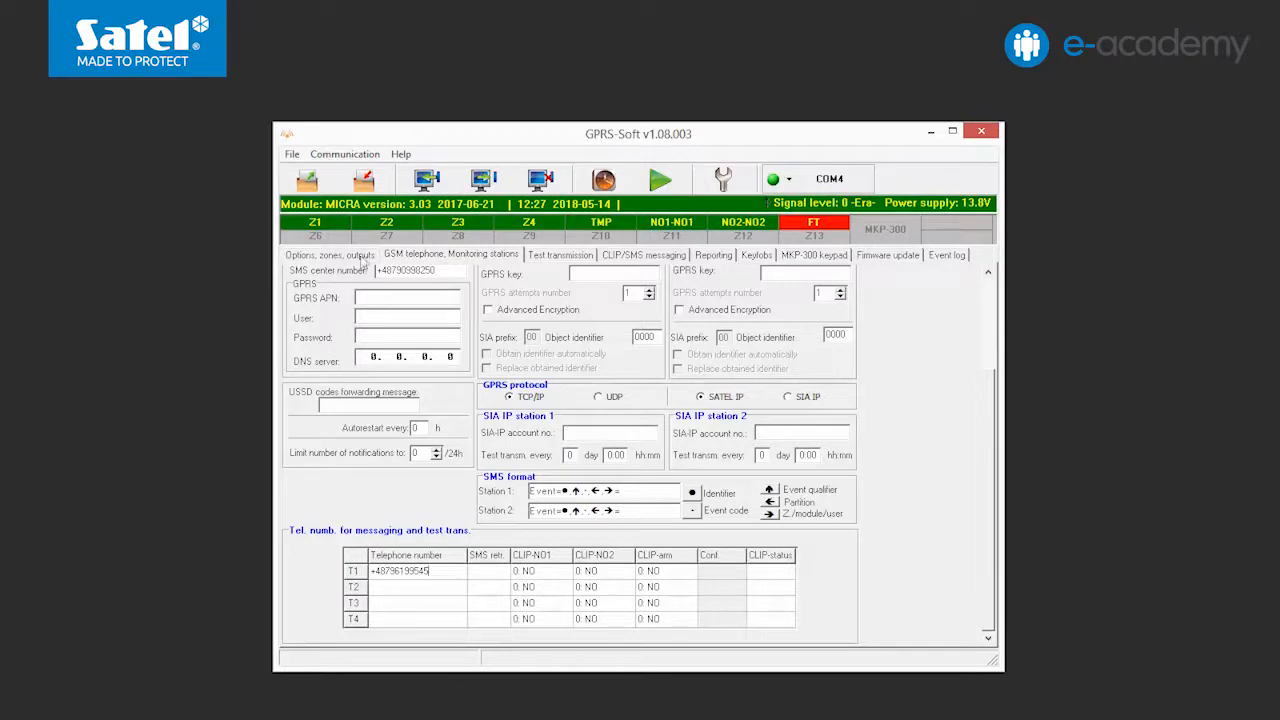
{"action": "left_click", "coordinate": [326, 254]}
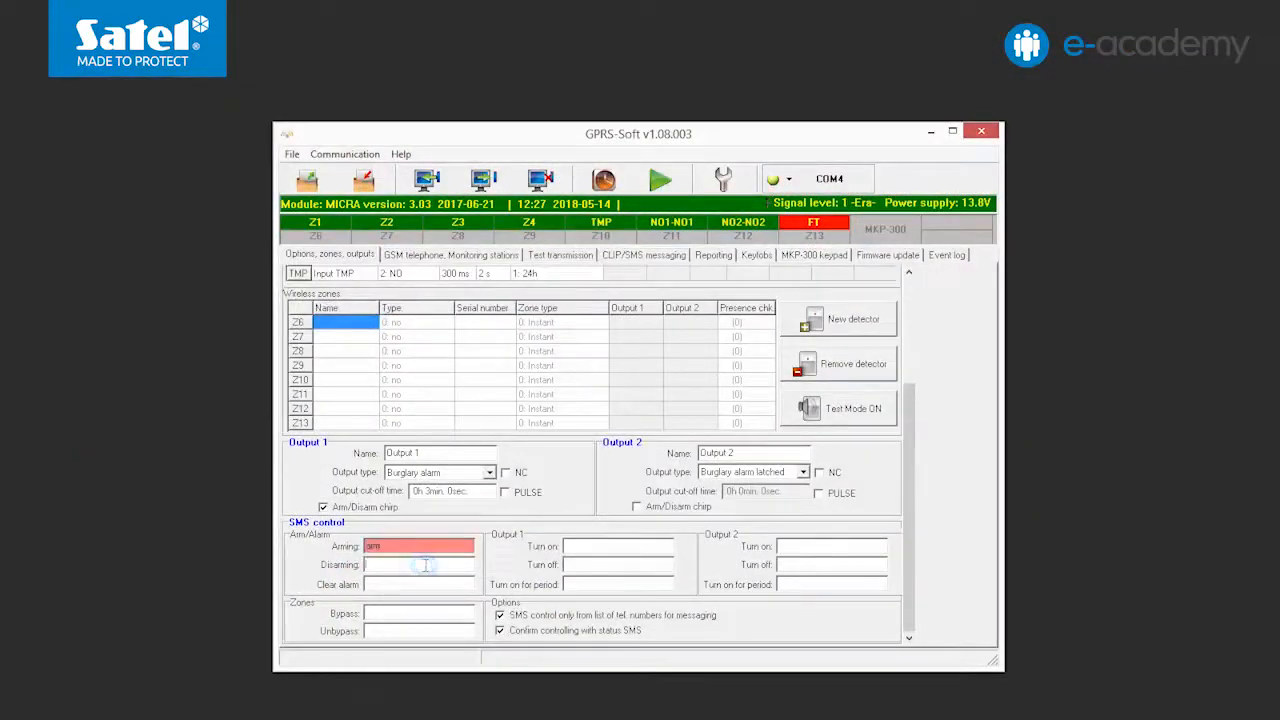
Enter SMS commands 'disarm' and 'bypass_zones' in the SMS control fields.
{"action": "type", "text": "disarm"}
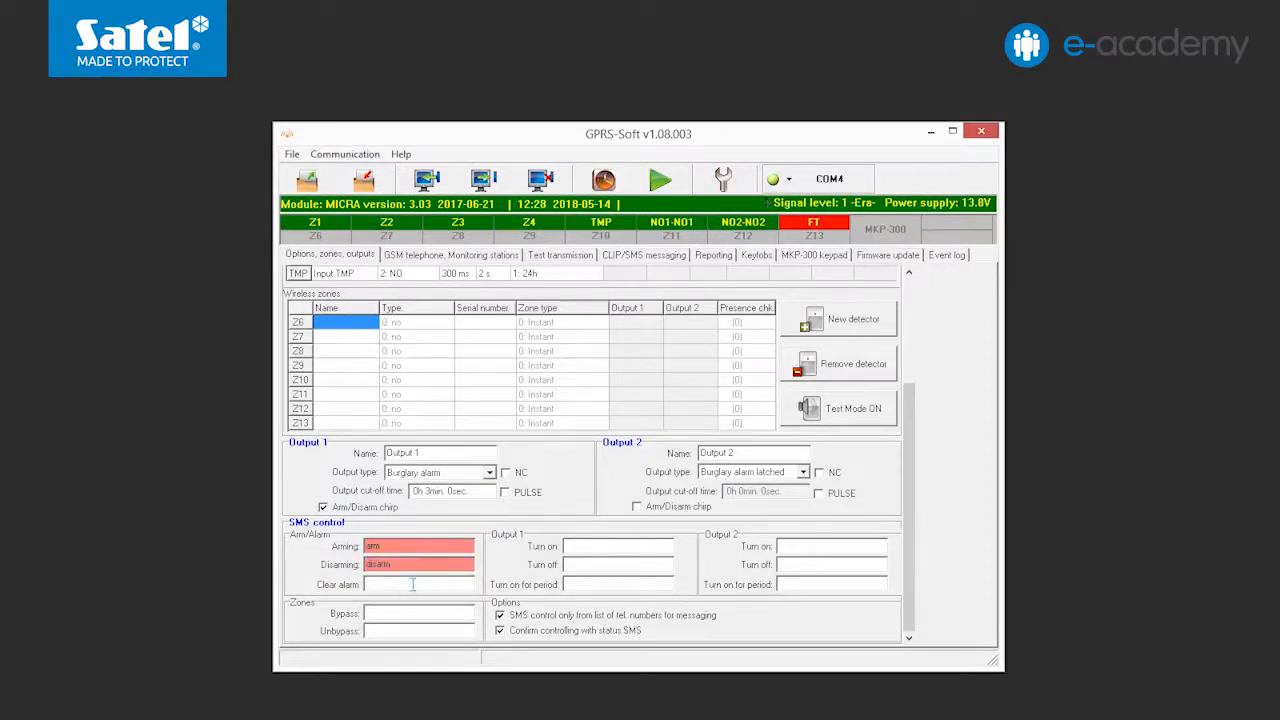
{"action": "type", "text": "bypass_zones"}
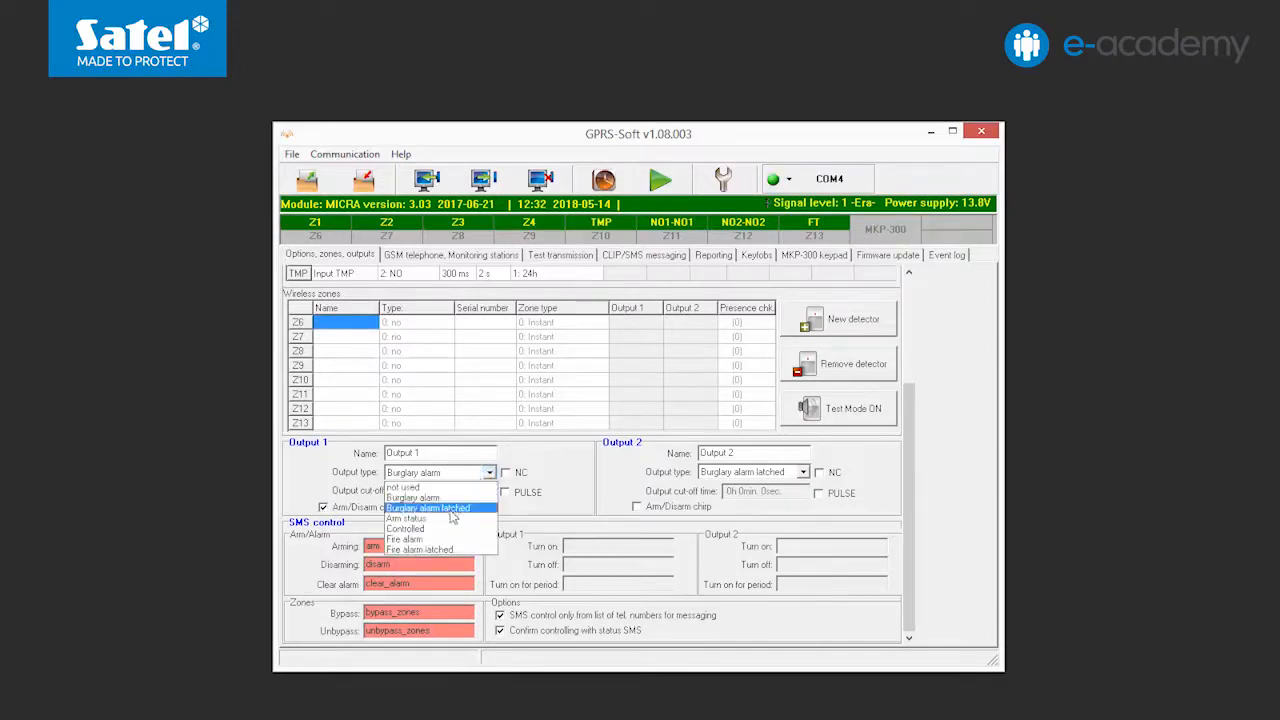
Set Output 1's type to Controlled.
{"action": "left_click", "coordinate": [406, 528]}
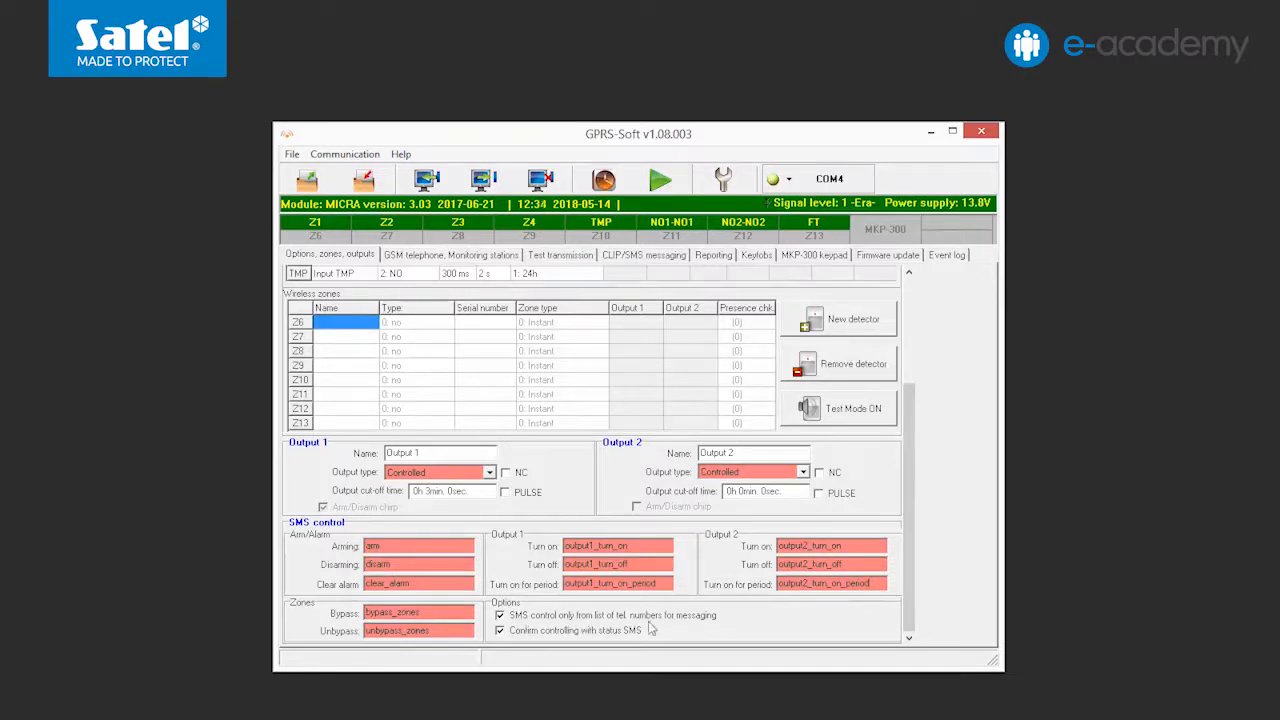
{"action": "mouse_move", "coordinate": [722, 625]}
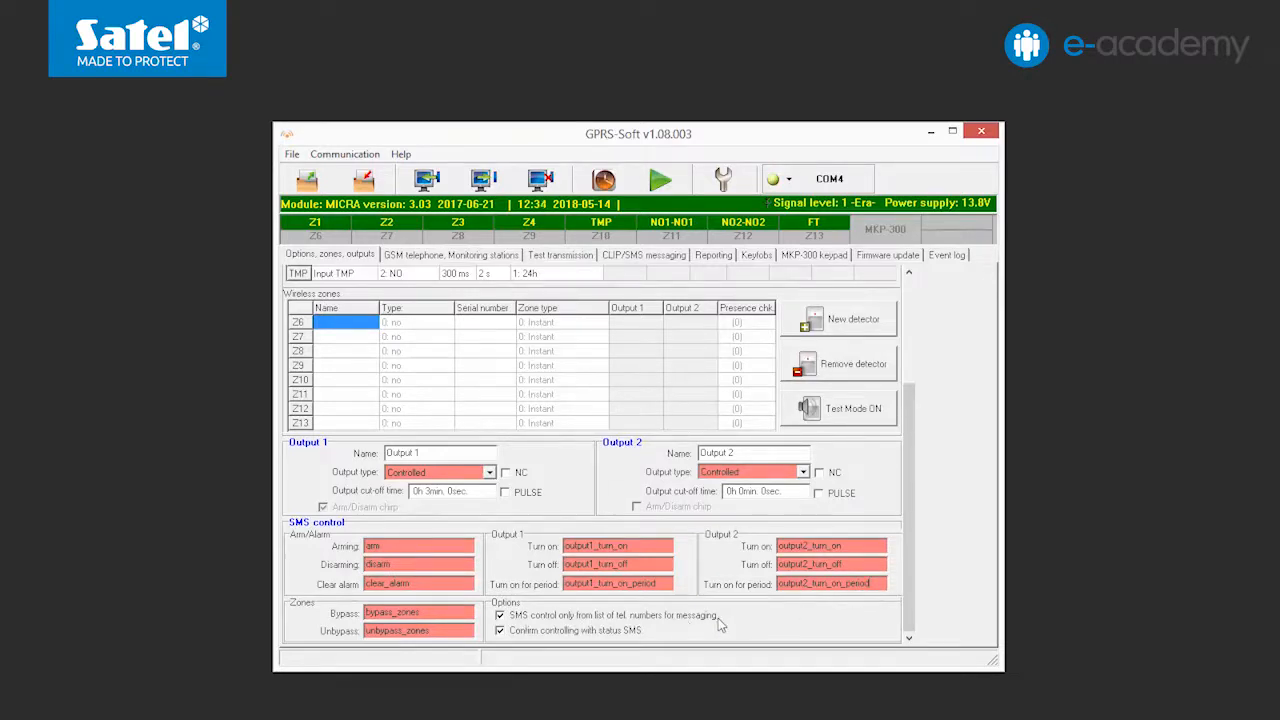